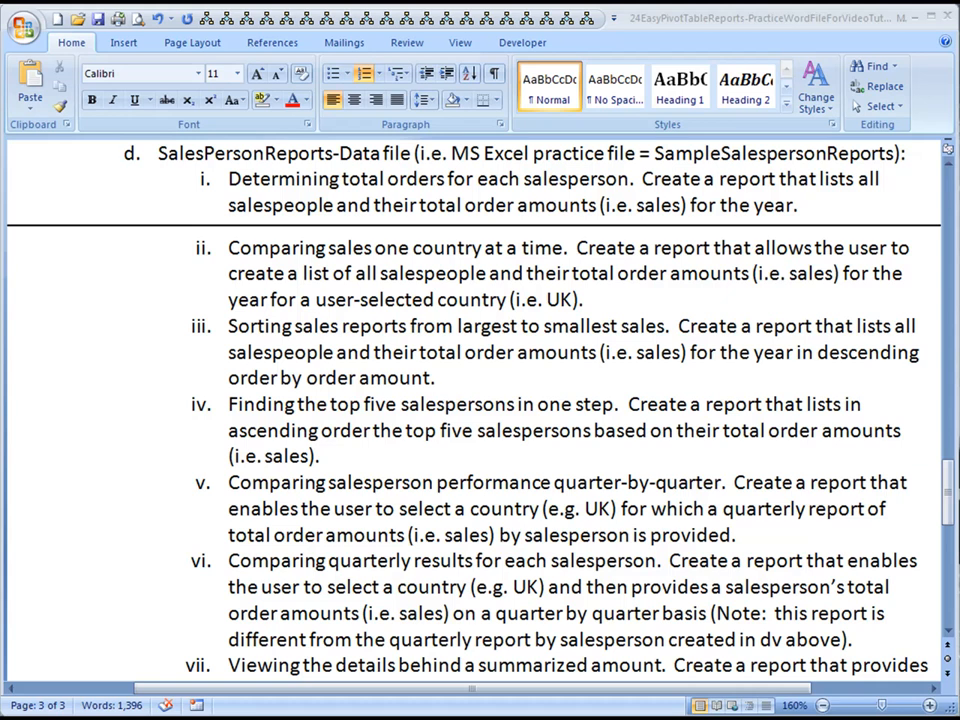
{"action": "mouse_move", "coordinate": [276, 344]}
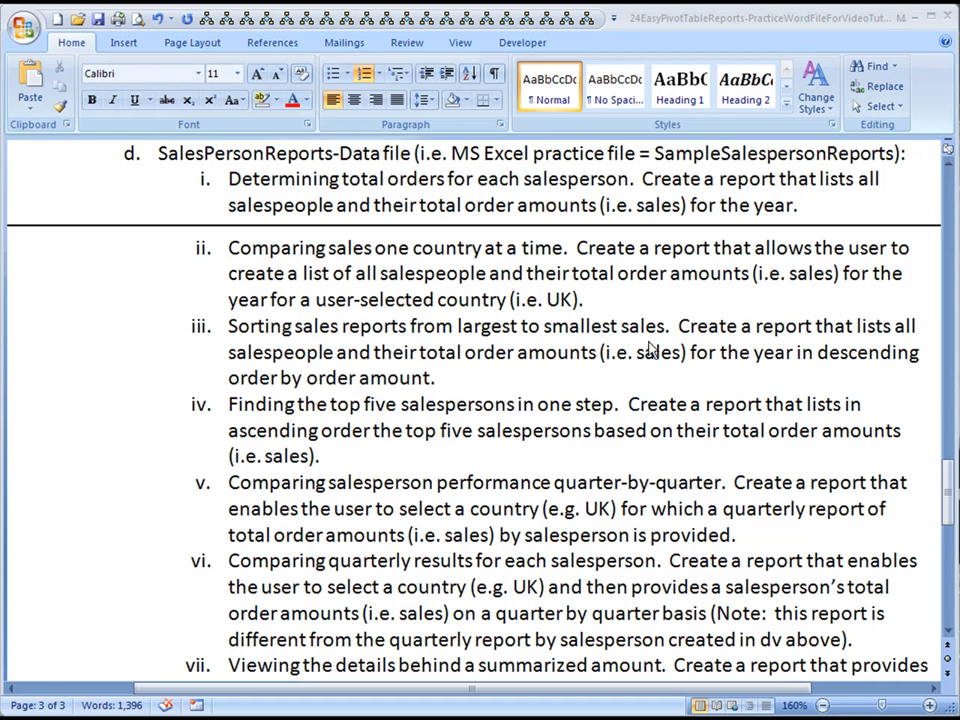
{"action": "mouse_move", "coordinate": [712, 358]}
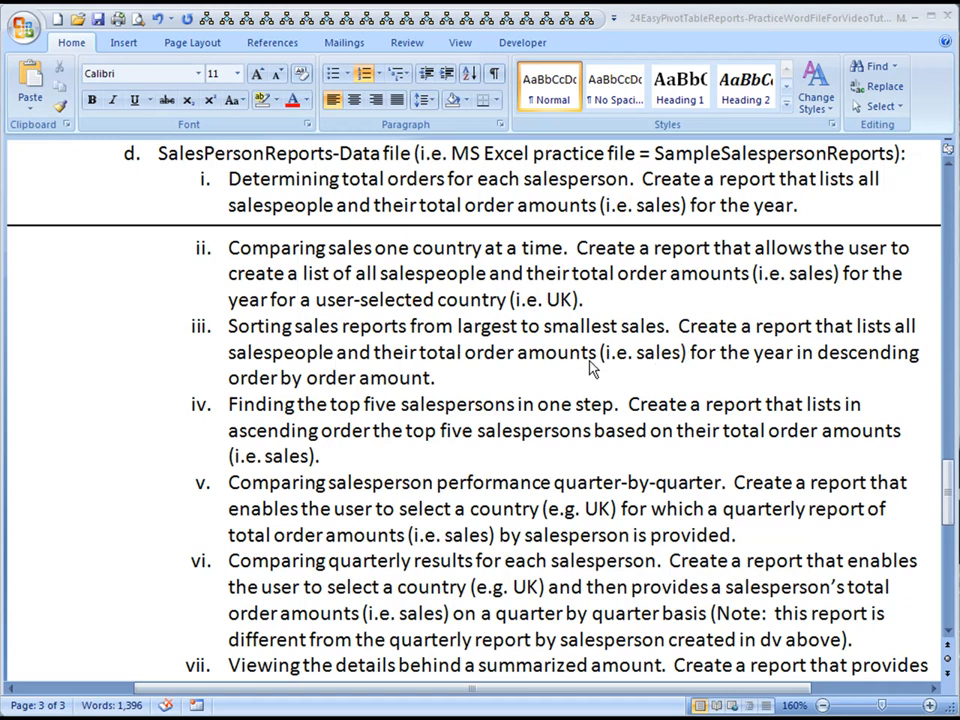
{"action": "mouse_move", "coordinate": [476, 390]}
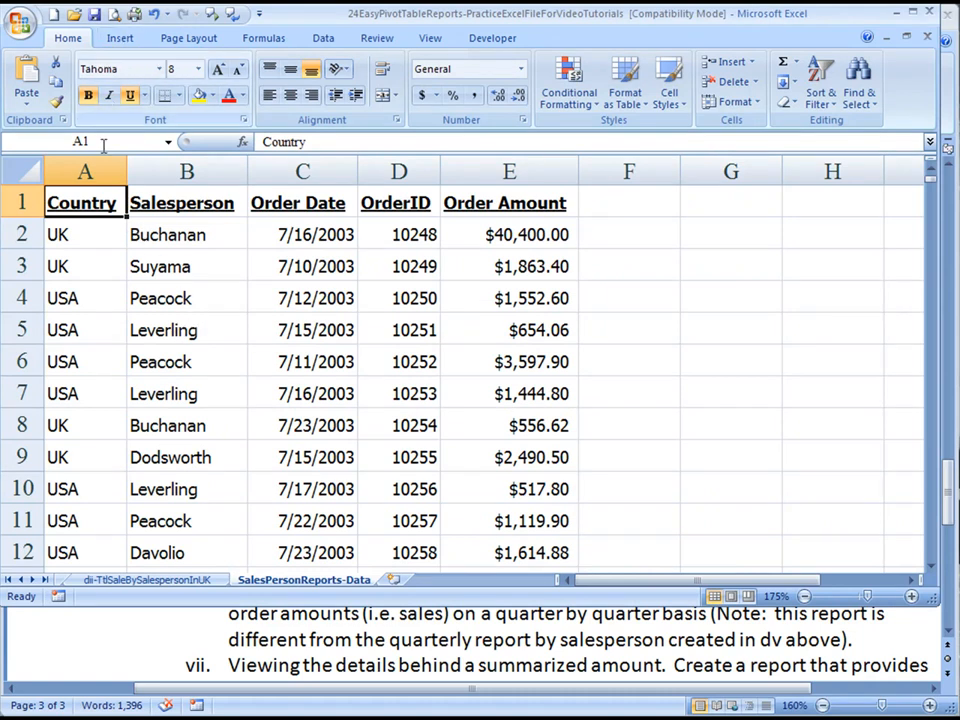
Build the pivot table with Salesperson rows, Sum of Order Amount values and a Country report filter
{"action": "left_click", "coordinate": [120, 38]}
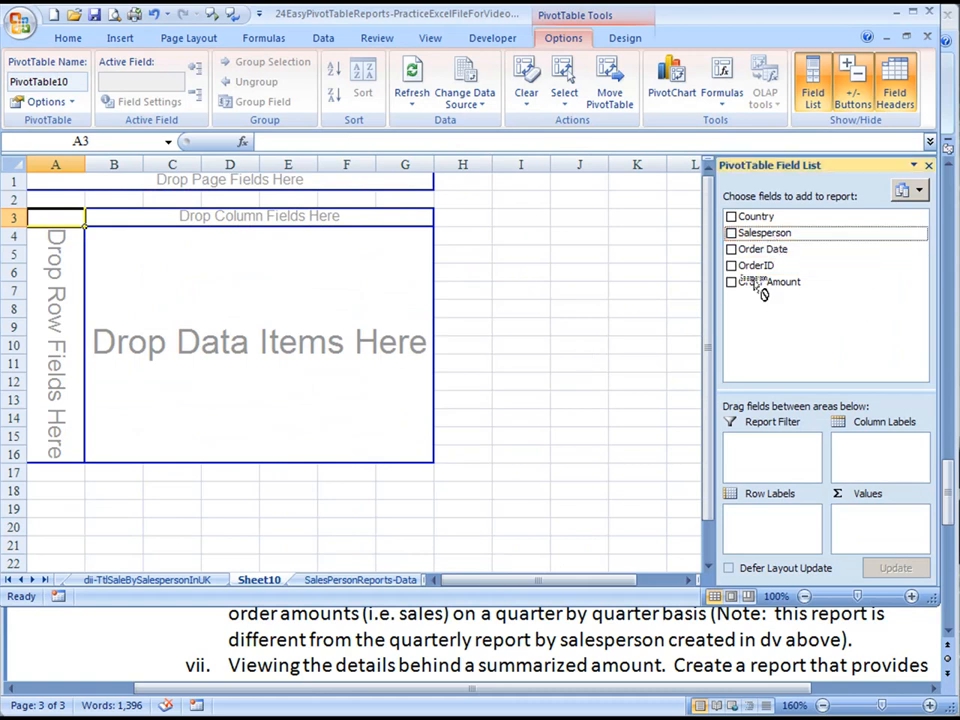
{"action": "left_click", "coordinate": [732, 232]}
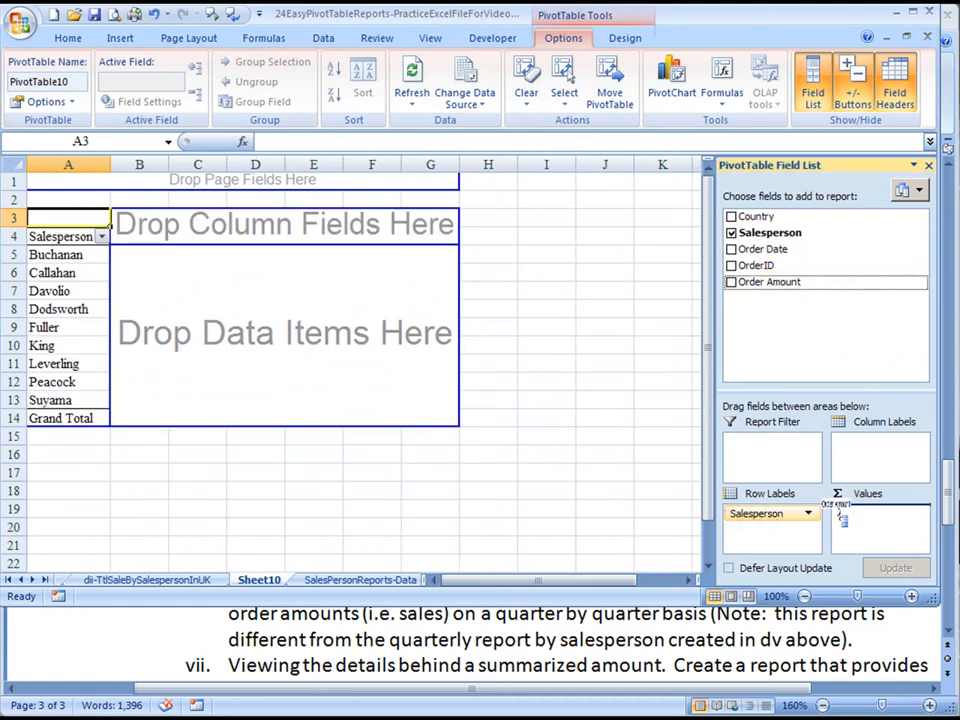
{"action": "left_click", "coordinate": [732, 280]}
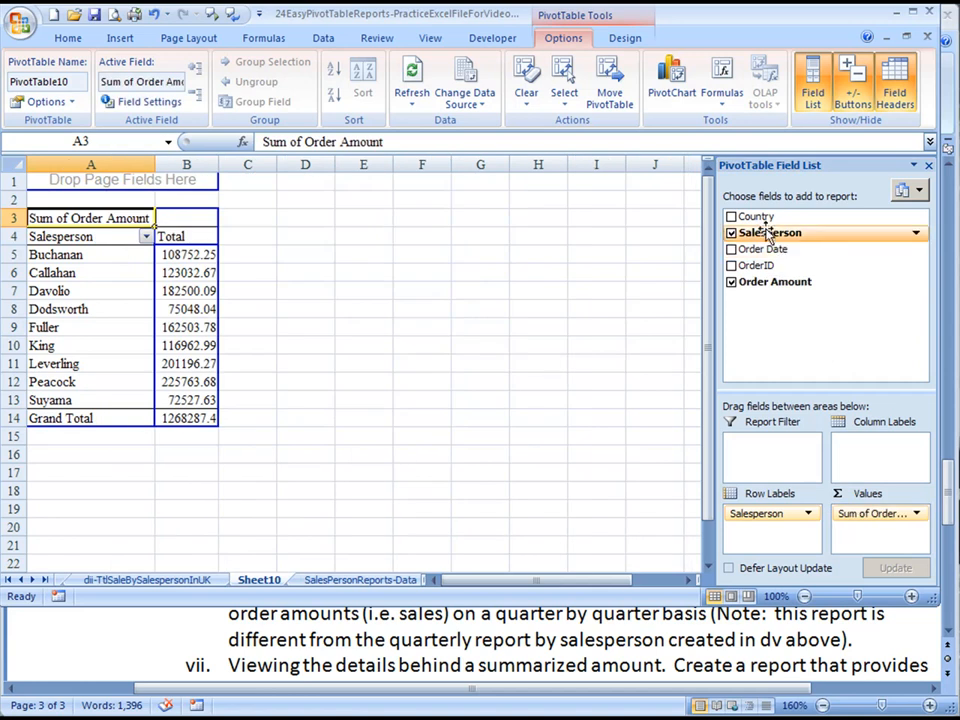
{"action": "left_click", "coordinate": [732, 216]}
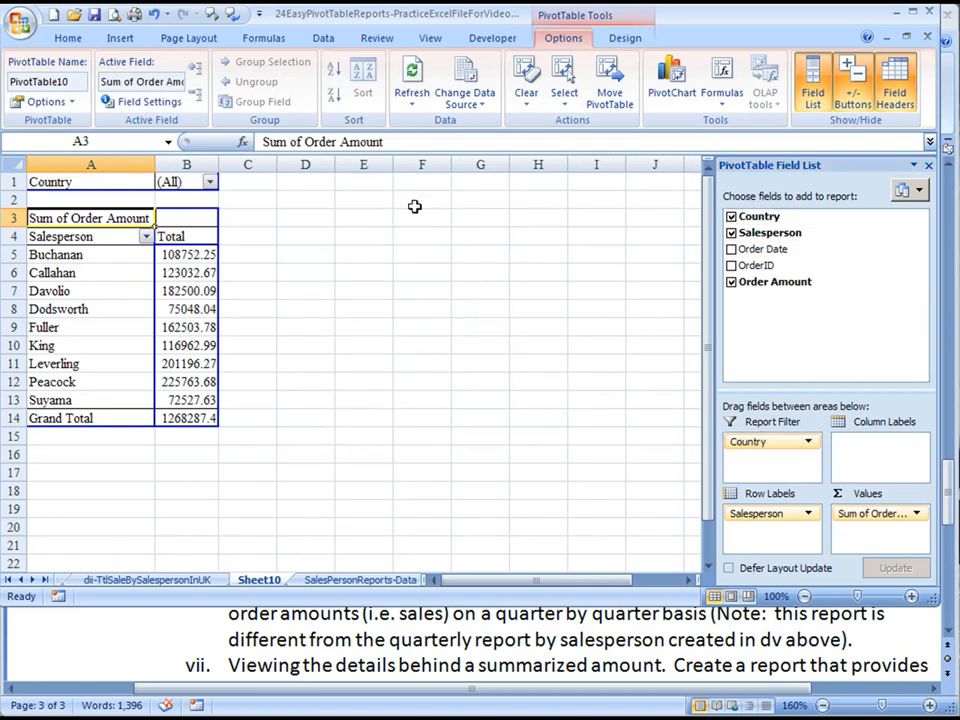
{"action": "mouse_move", "coordinate": [210, 182]}
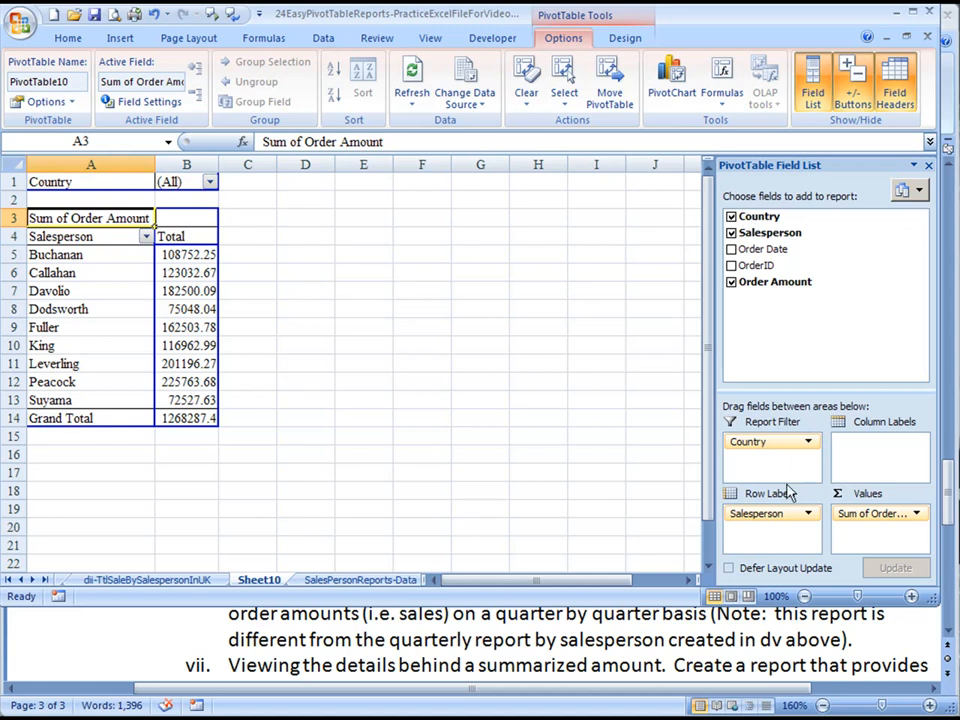
{"action": "mouse_move", "coordinate": [600, 460]}
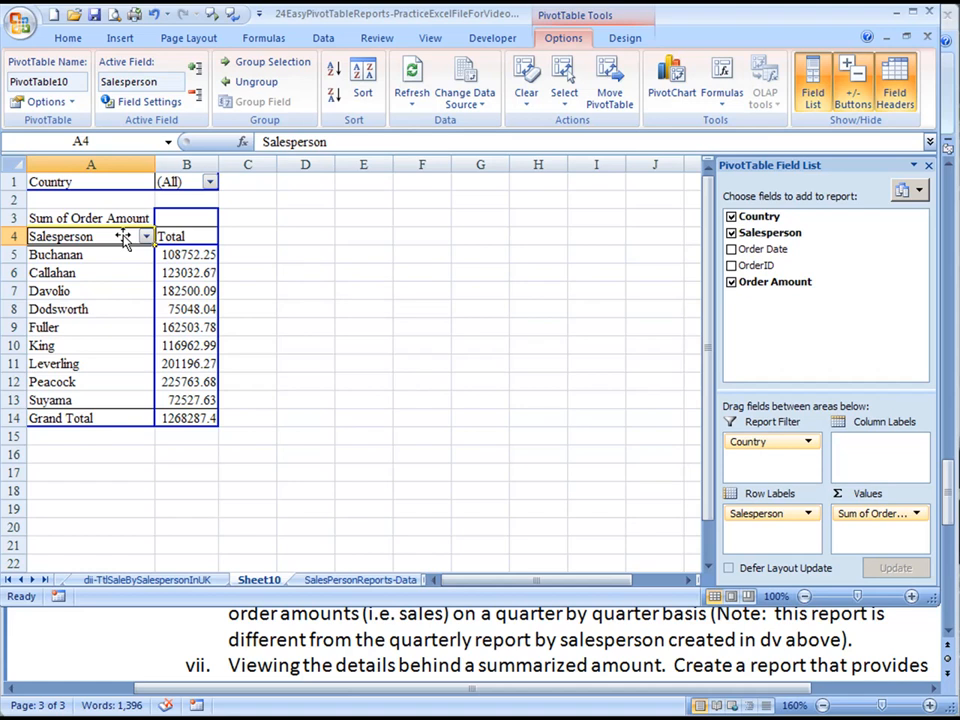
{"action": "mouse_move", "coordinate": [218, 258]}
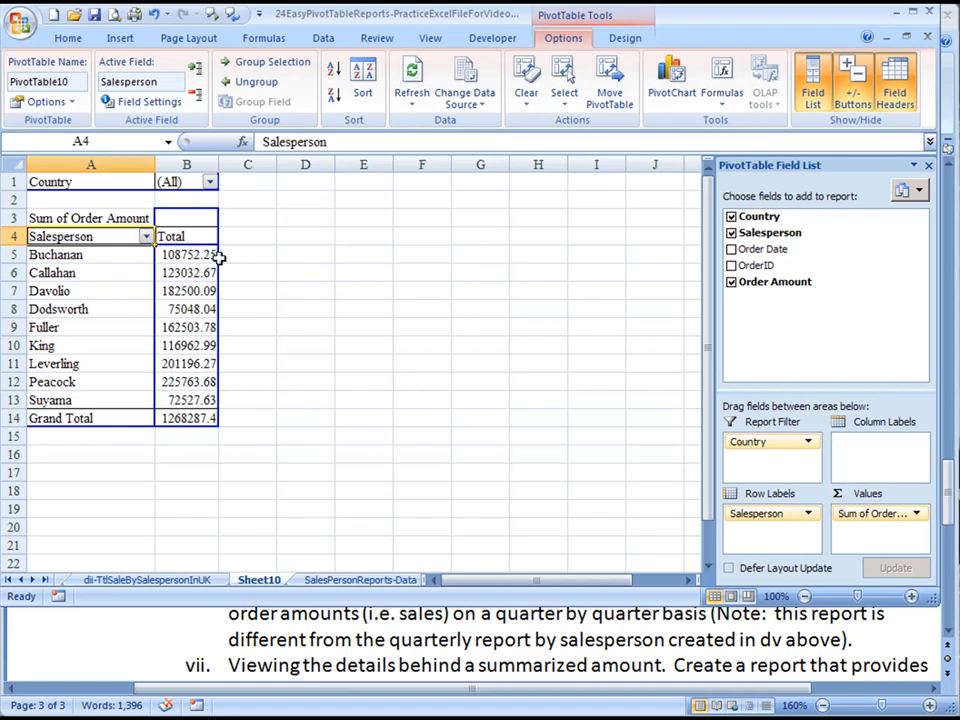
{"action": "mouse_move", "coordinate": [156, 254]}
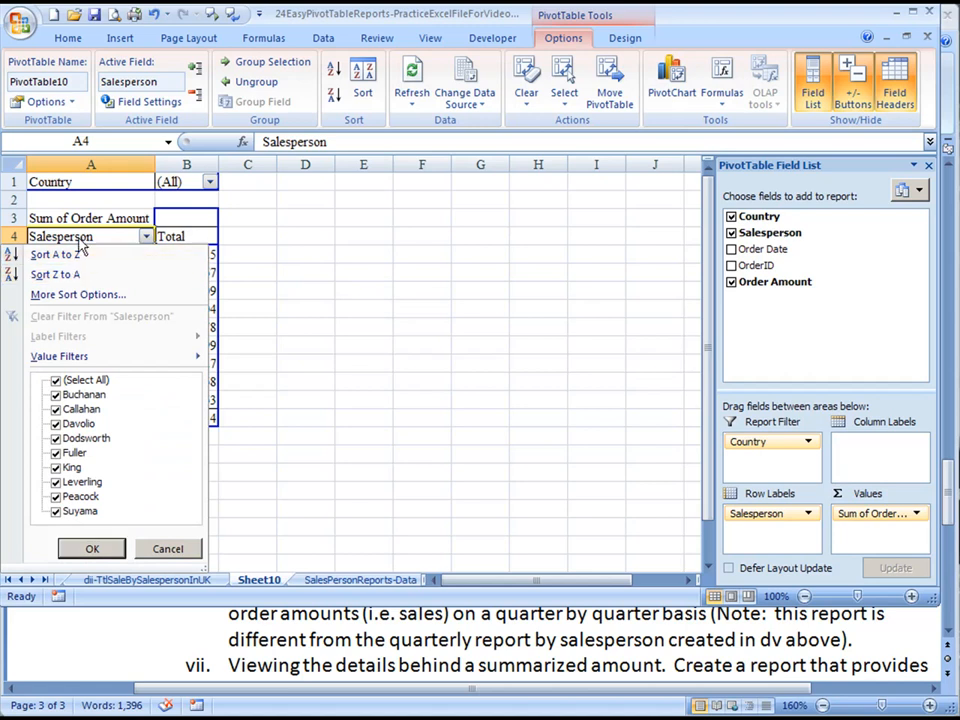
{"action": "mouse_move", "coordinate": [76, 294]}
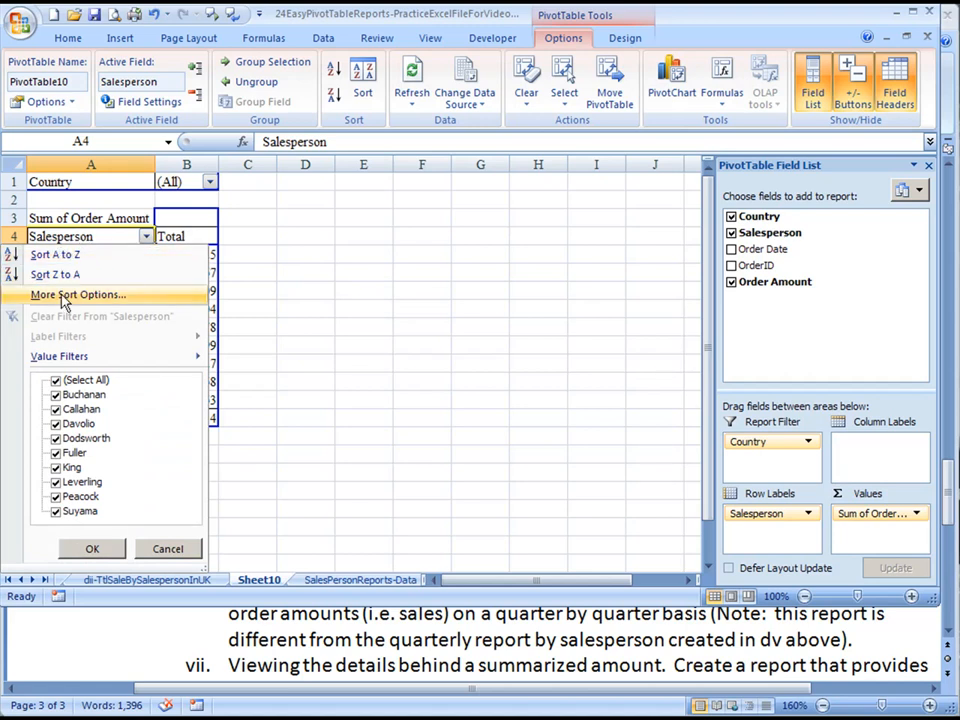
Sort the Salesperson rows descending by Sum of Order Amount so Peacock leads and Suyama is last
{"action": "left_click", "coordinate": [76, 294]}
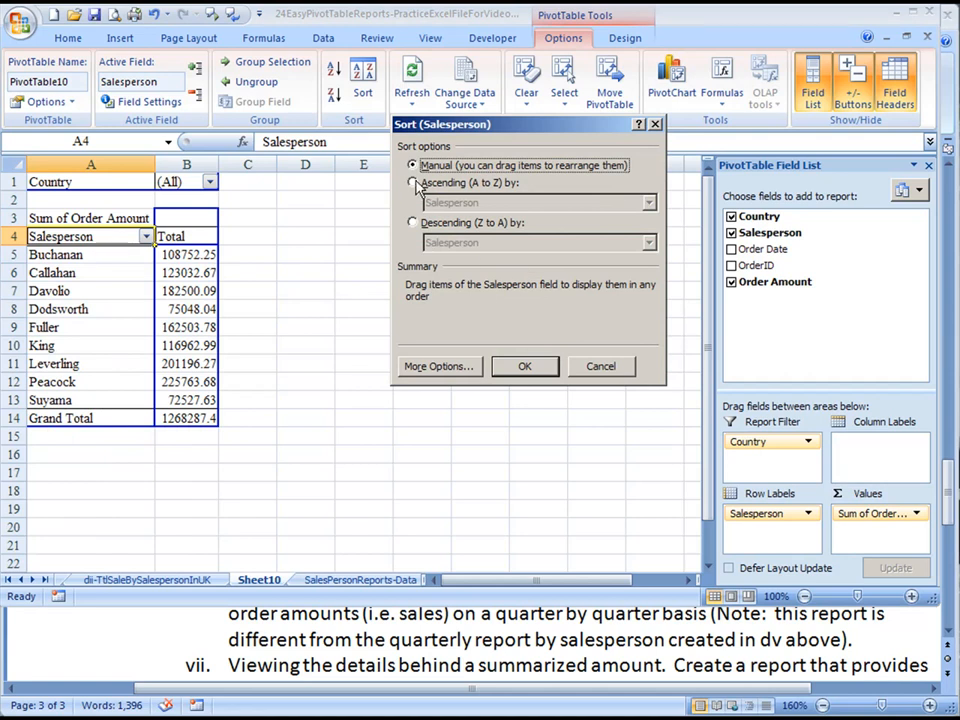
{"action": "mouse_move", "coordinate": [412, 228]}
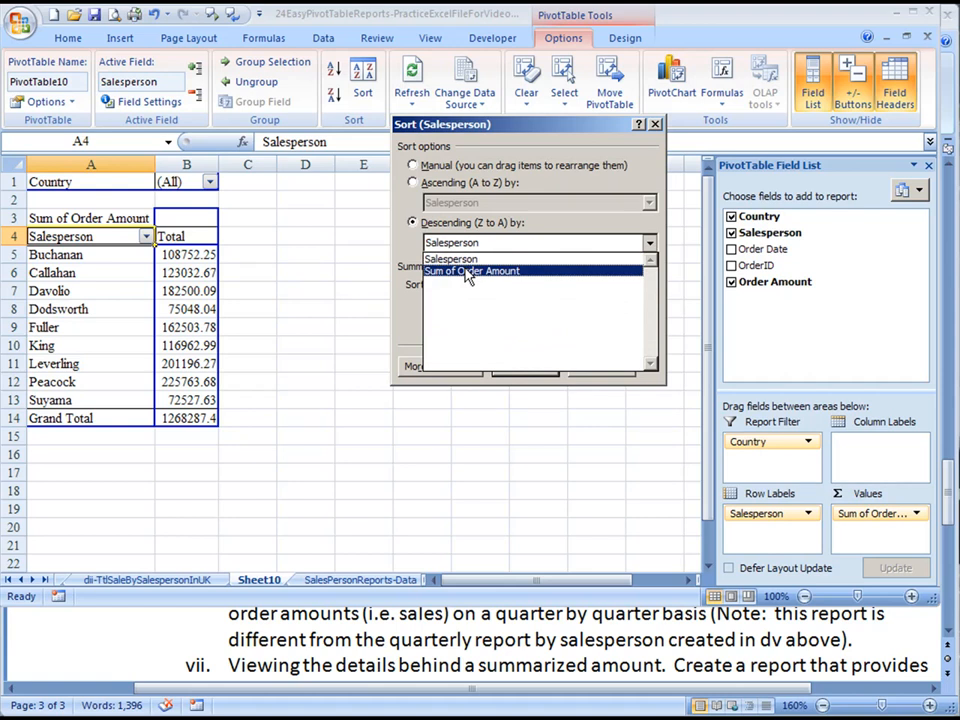
{"action": "left_click", "coordinate": [470, 272]}
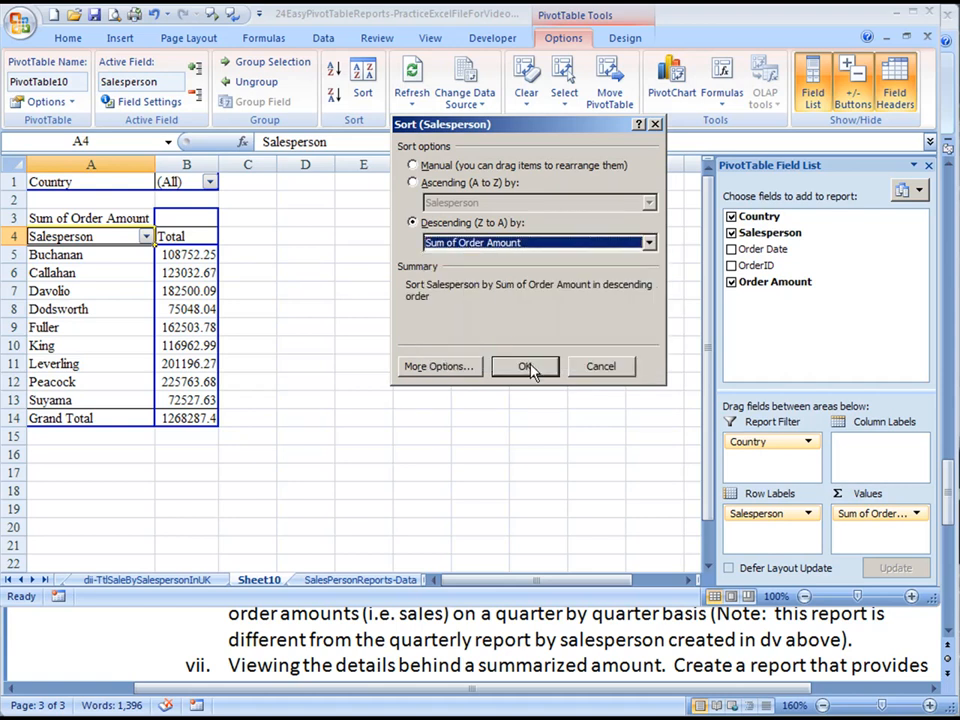
{"action": "left_click", "coordinate": [524, 366]}
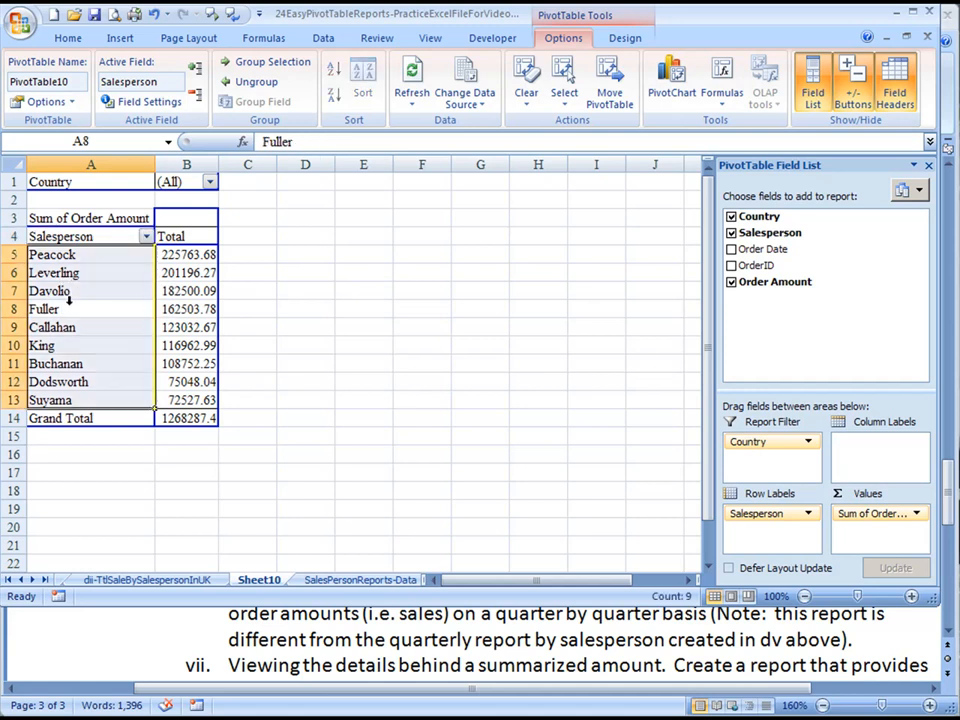
Rename the Sheet10 tab to 'dv: SalesPersonSalesDescending'
{"action": "right_click", "coordinate": [260, 580]}
{"action": "type", "text": "diii-"}
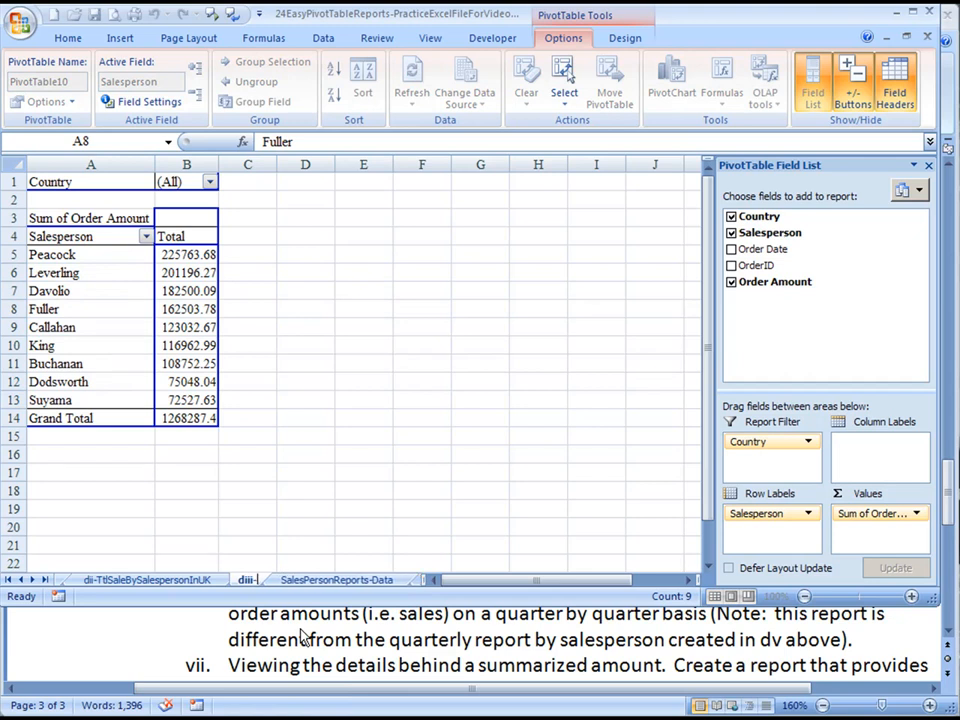
{"action": "left_click", "coordinate": [260, 580]}
{"action": "type", "text": "SalesD"}
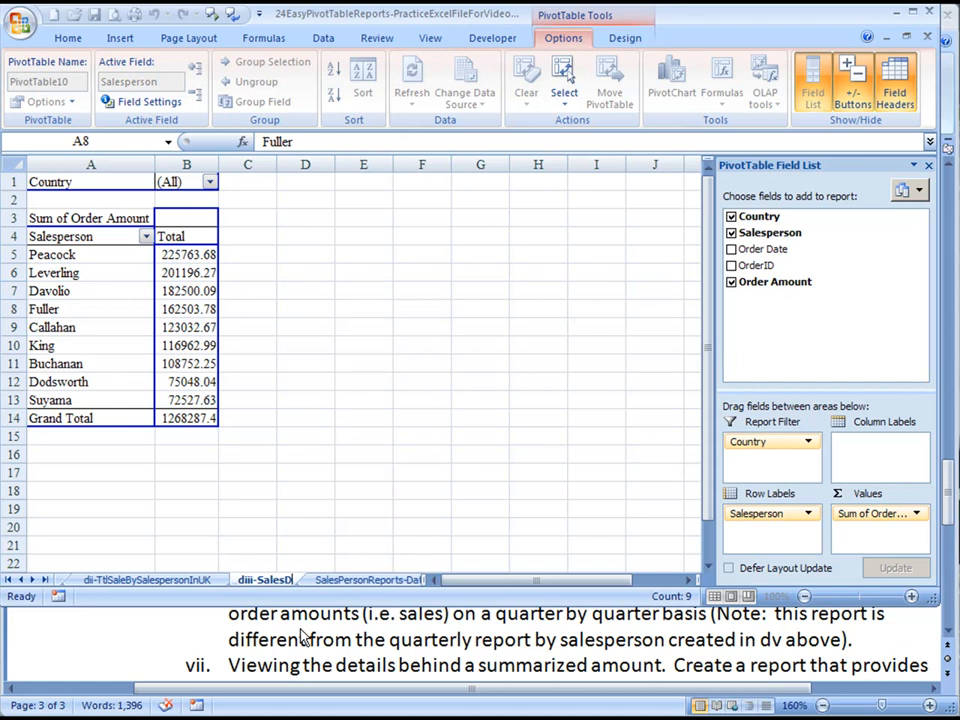
{"action": "left_click", "coordinate": [284, 580]}
{"action": "type", "text": "personSalesDescending"}
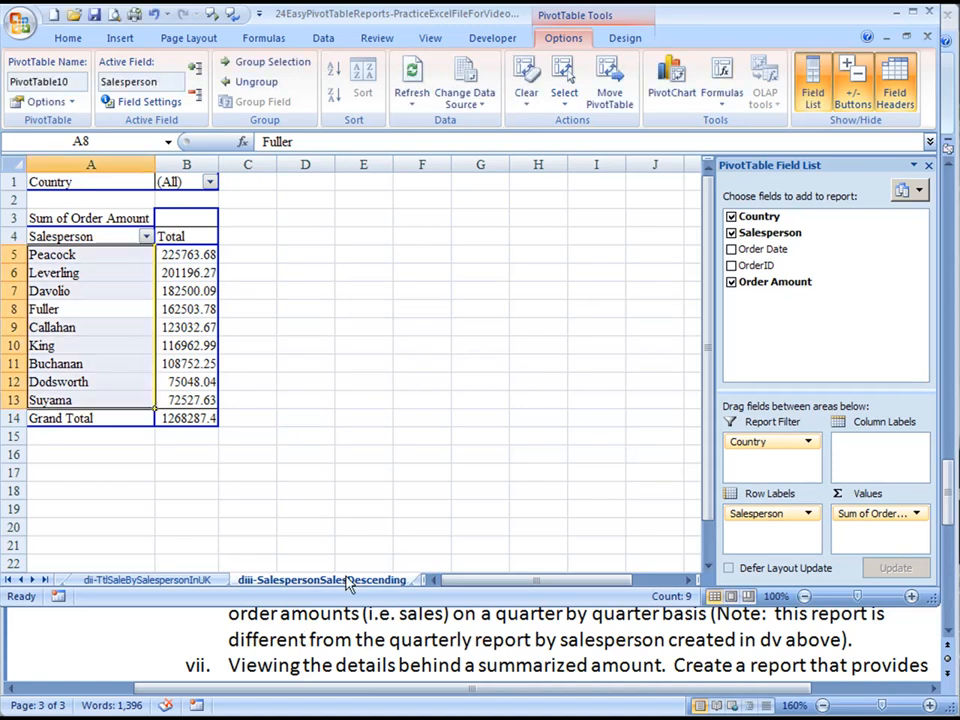
{"action": "left_click", "coordinate": [90, 328]}
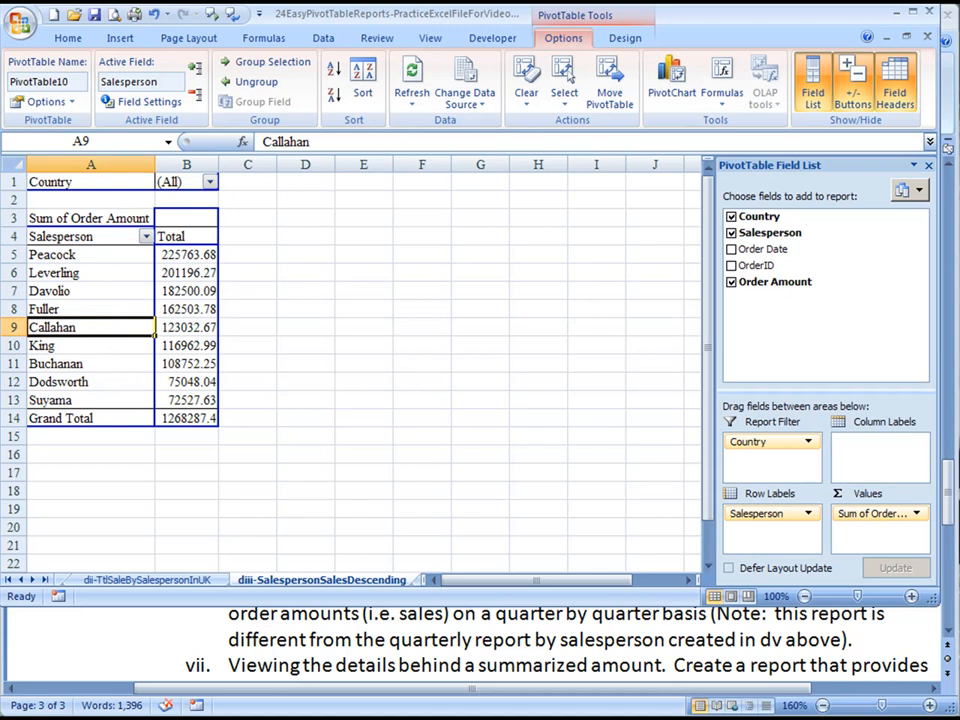